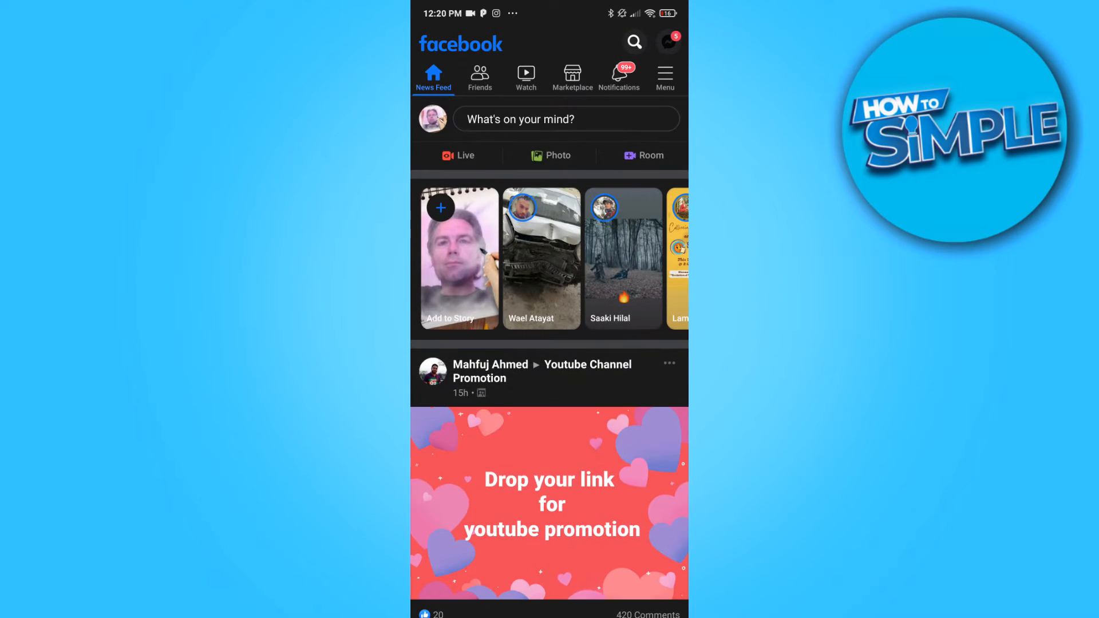
# Open the Facebook menu and expand Settings & Privacy to show Settings, Dark Mode and Language
pyautogui.click(664, 76)
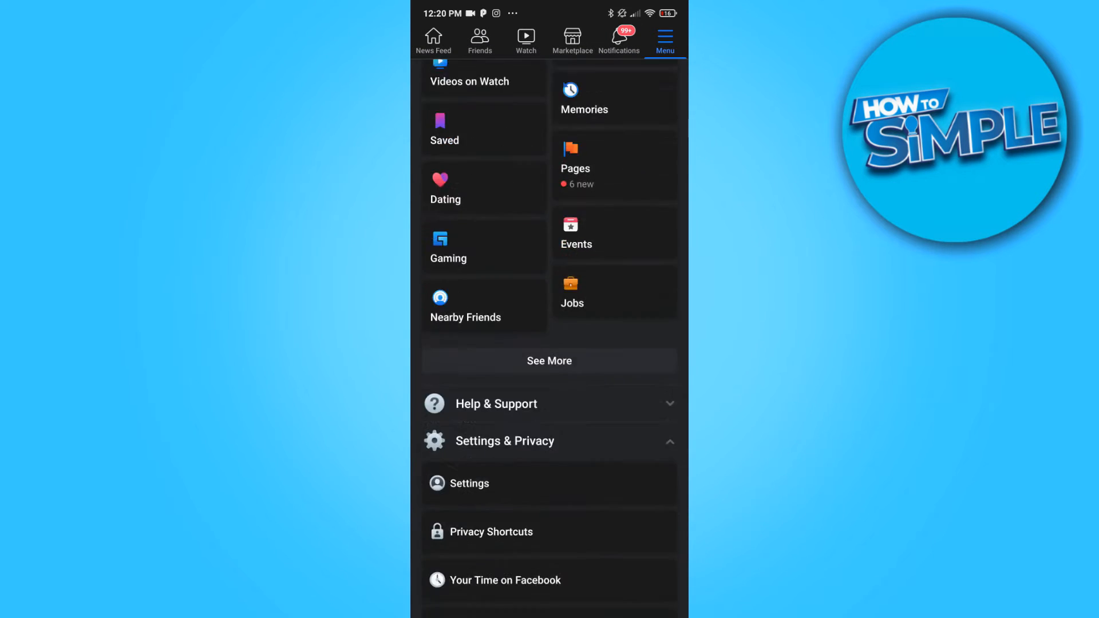
pyautogui.click(505, 441)
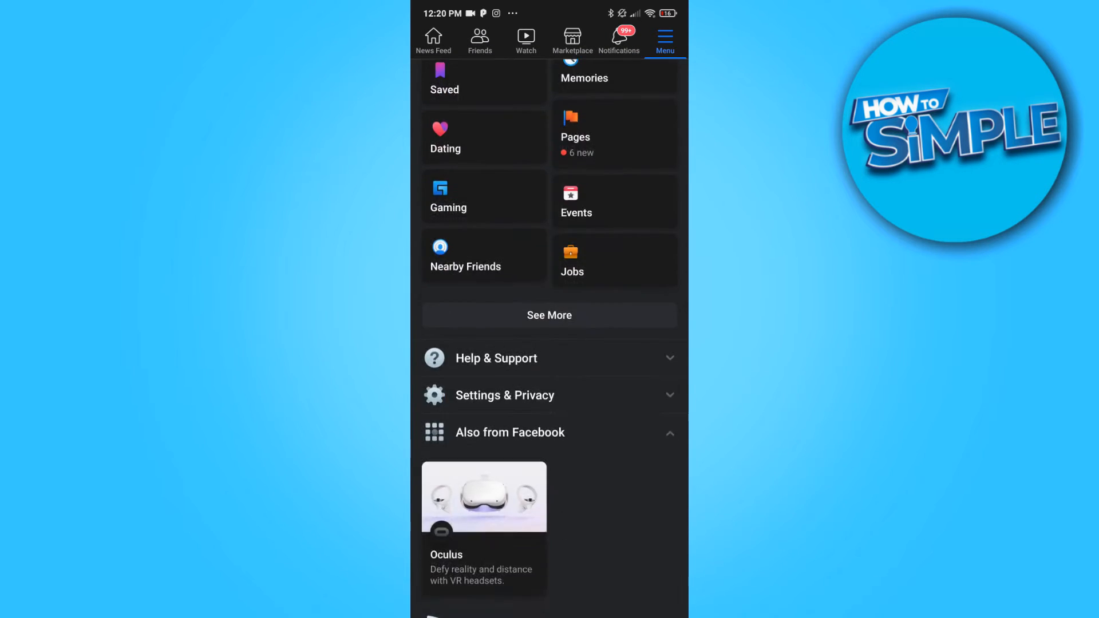
pyautogui.click(505, 394)
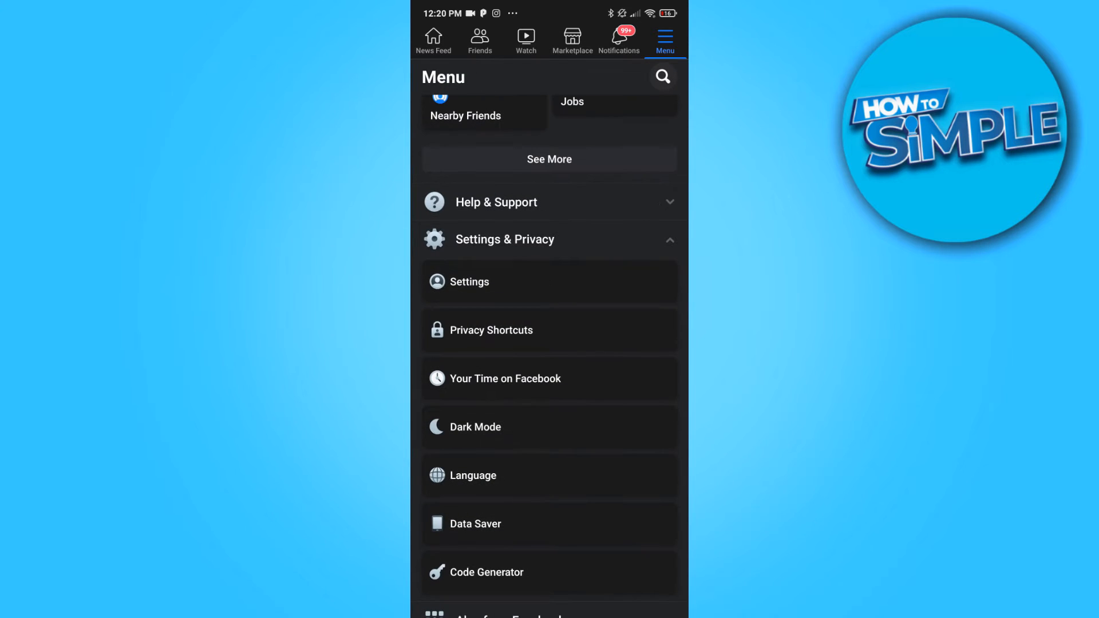
# Go to Settings, then Active Status, and toggle off 'Show when you're active'
pyautogui.click(468, 281)
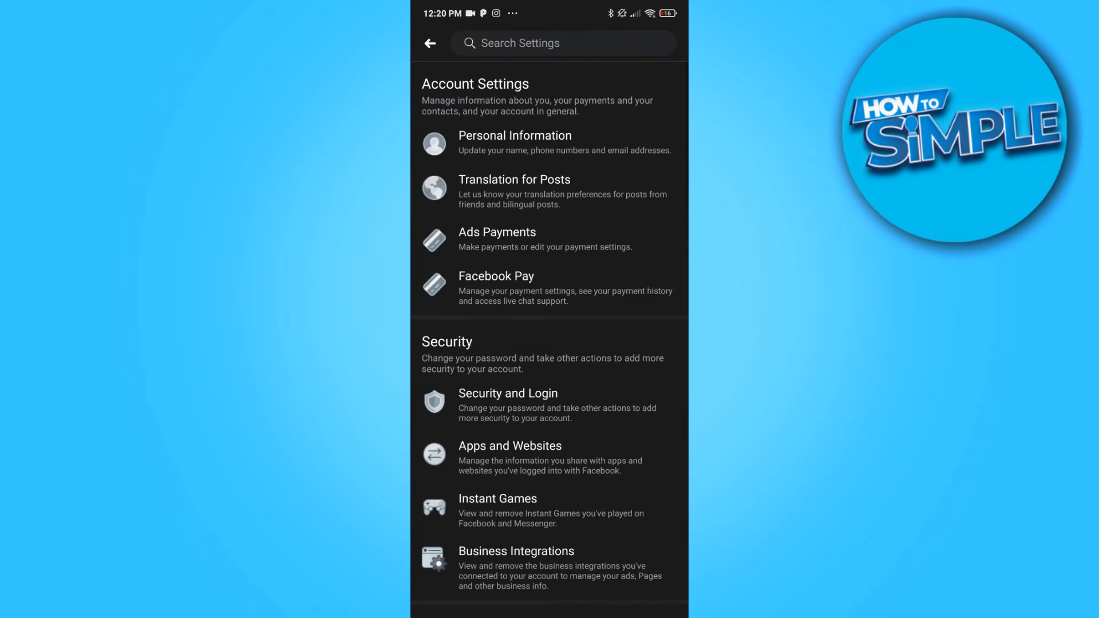
pyautogui.scroll(-3)
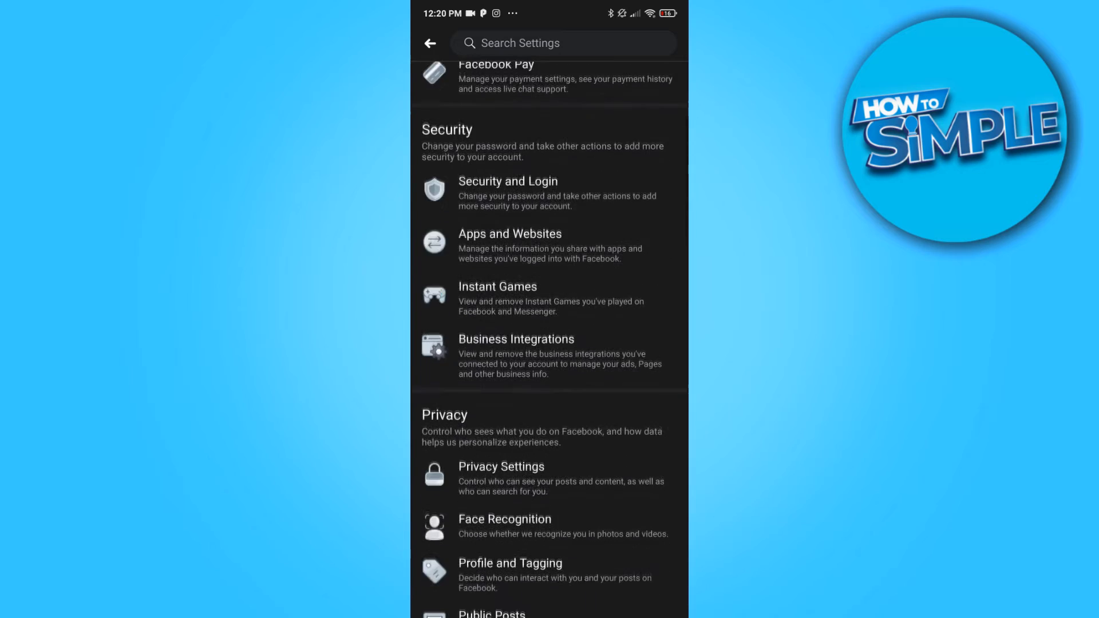
pyautogui.scroll(-3)
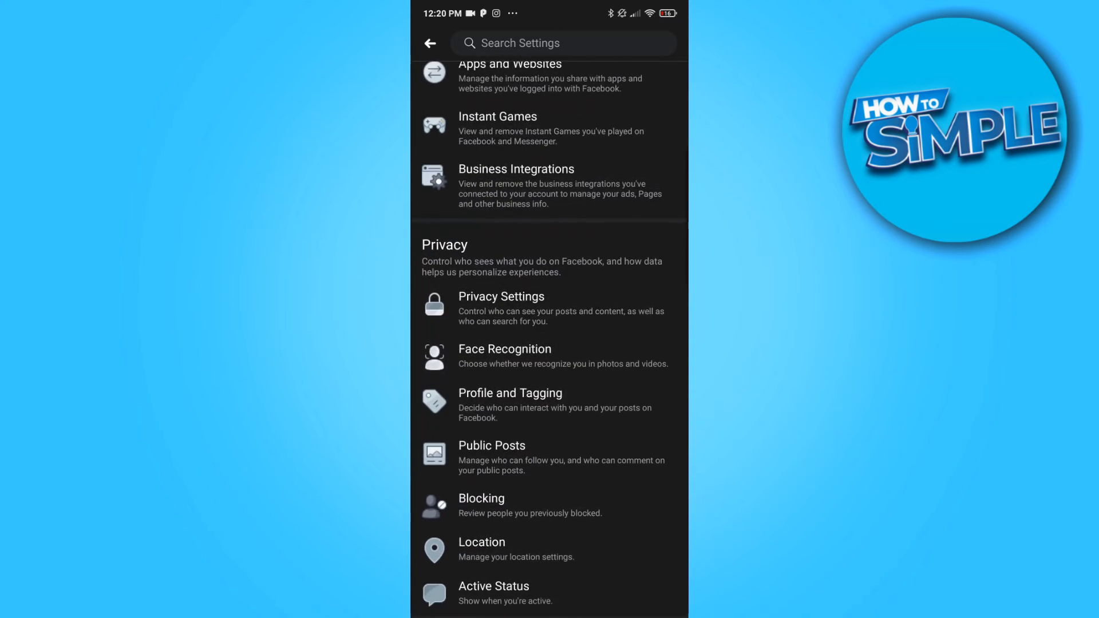
pyautogui.scroll(-3)
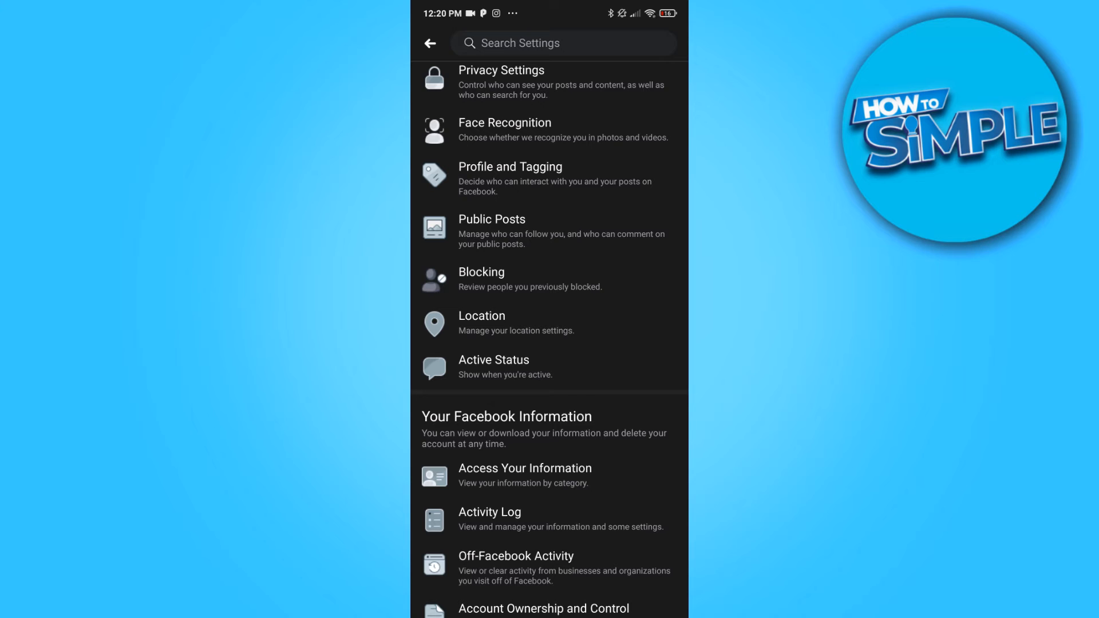
pyautogui.click(493, 367)
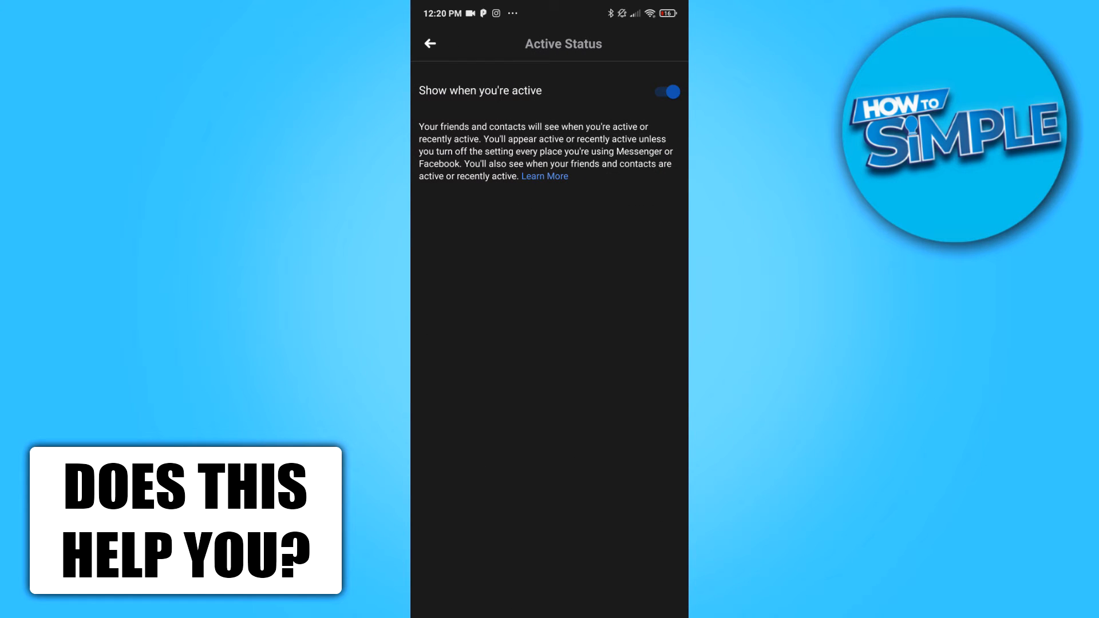
pyautogui.click(664, 91)
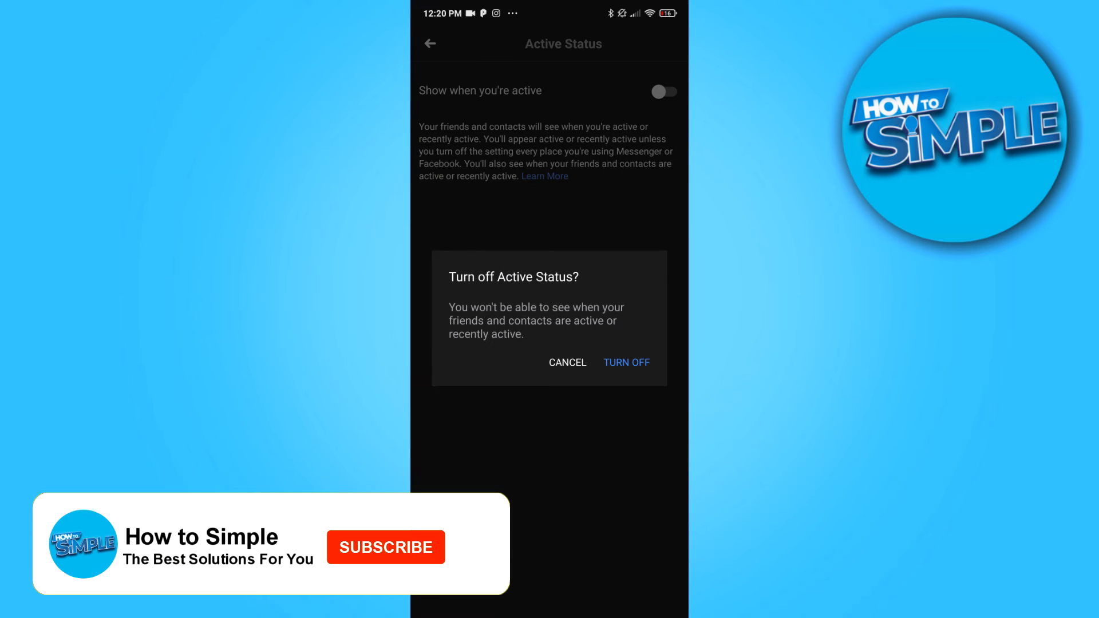